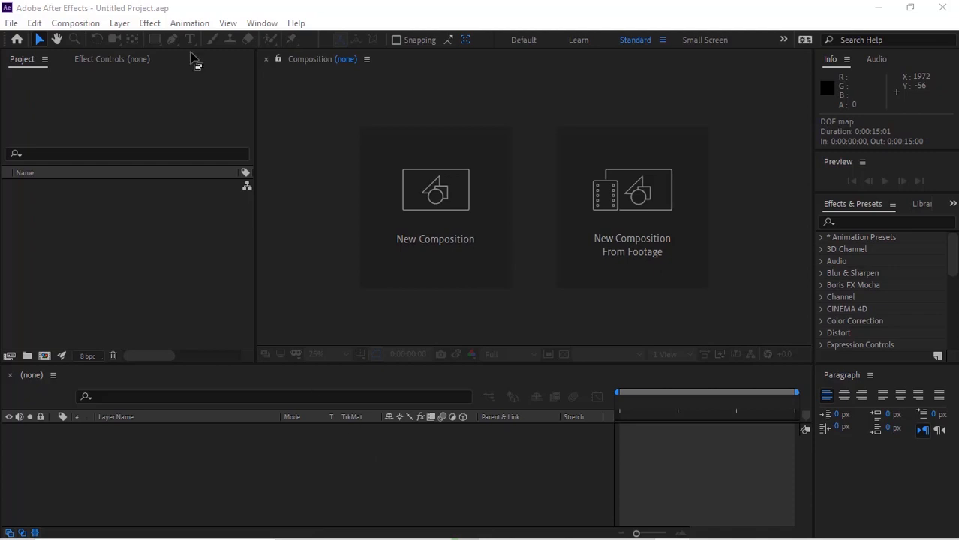
Step: Create the composition 'Plastic' at 1980×1080, 30 fps, duration 00900 frames
{"action": "left_click", "coordinate": [435, 189]}
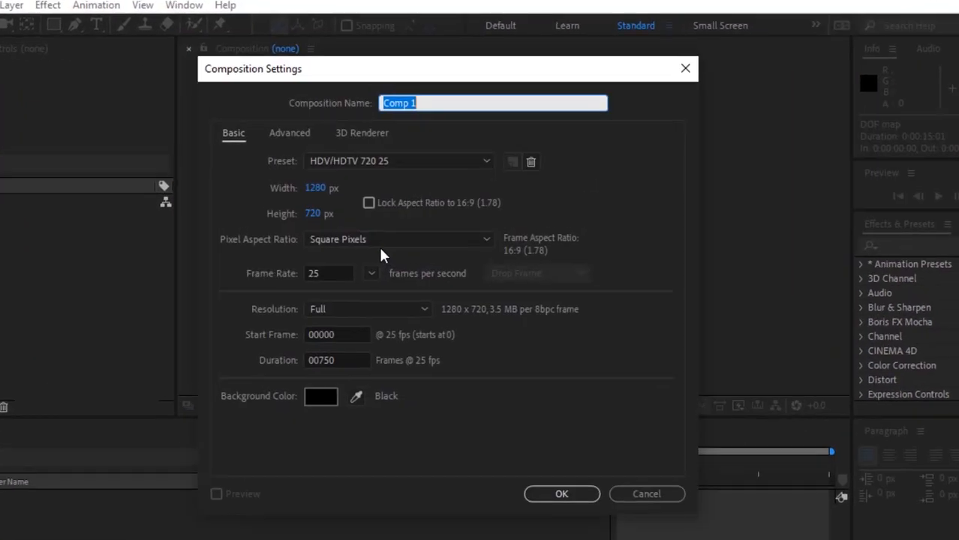
{"action": "type", "text": "Plastic"}
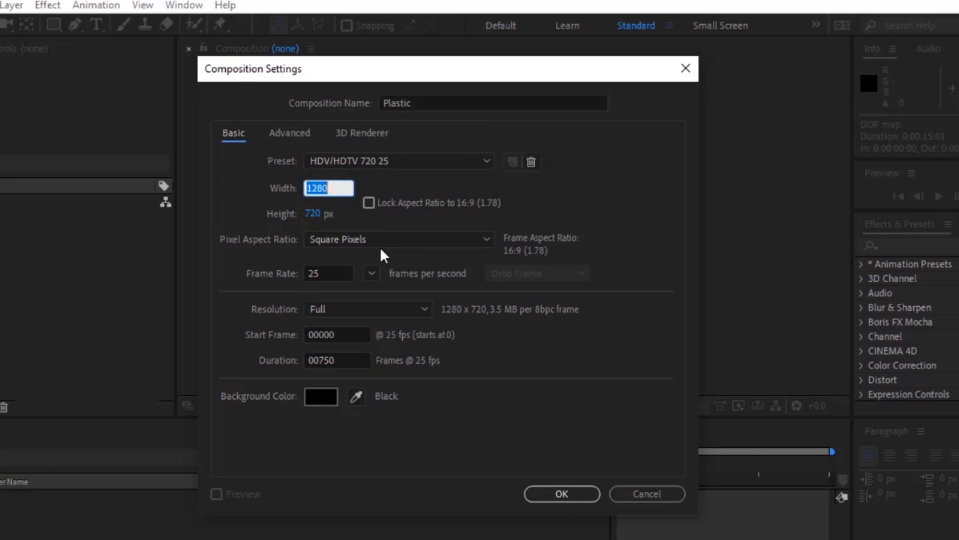
{"action": "type", "text": "1080"}
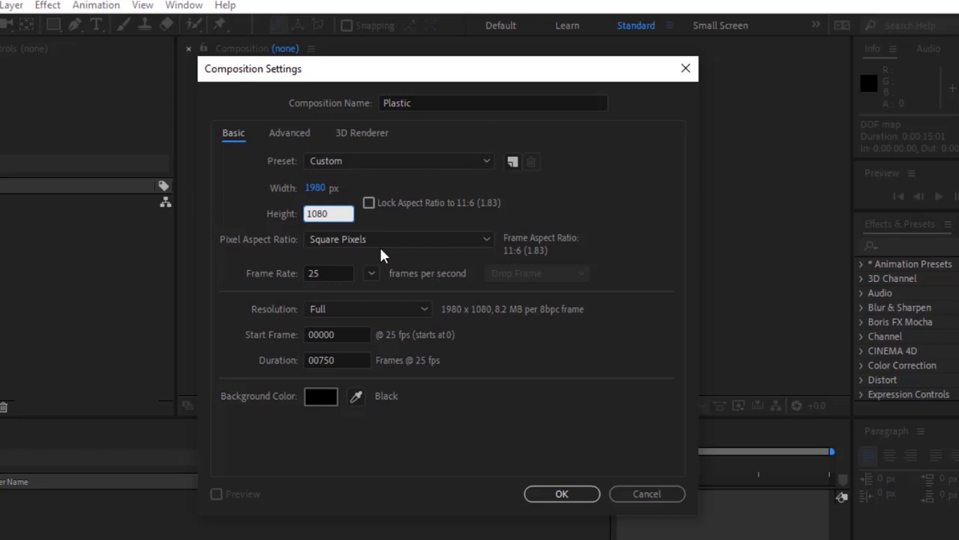
{"action": "type", "text": "30"}
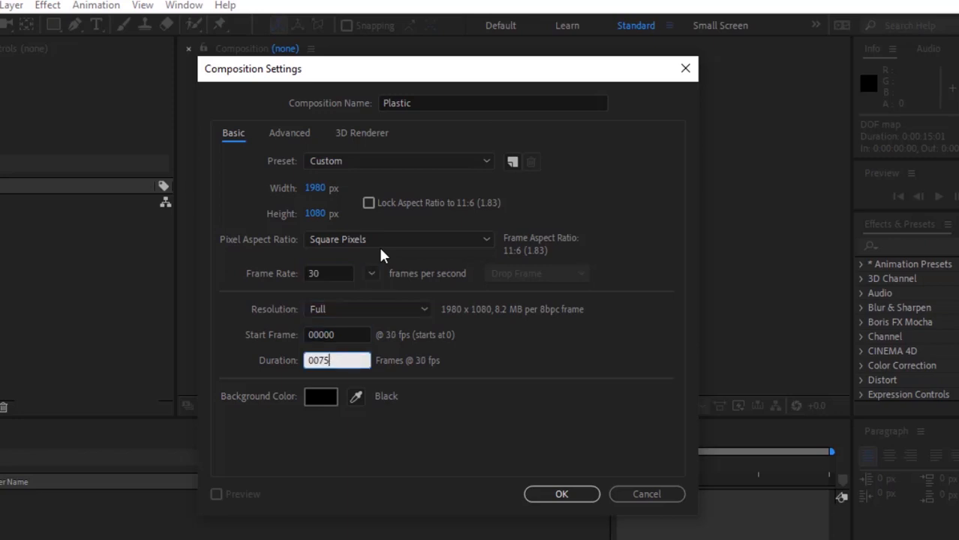
{"action": "type", "text": "00900"}
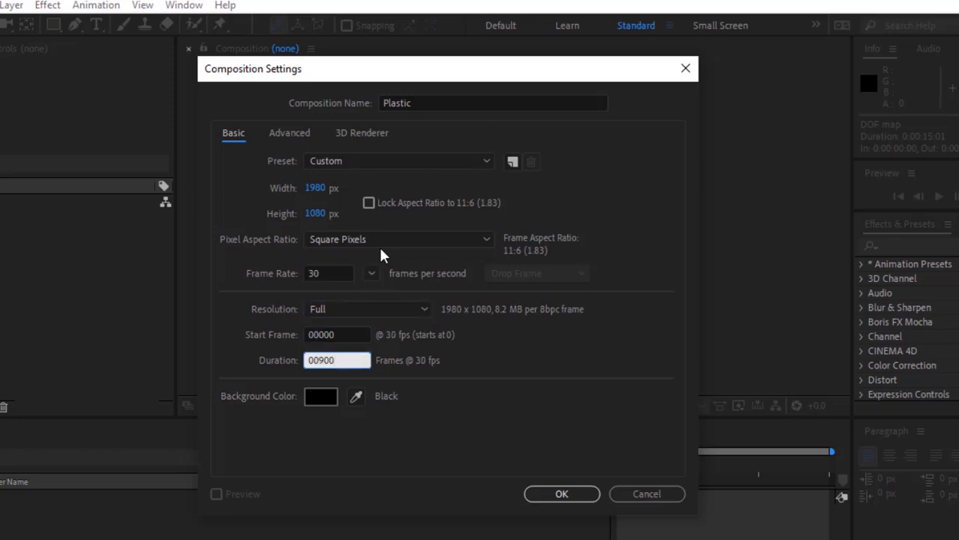
{"action": "left_click", "coordinate": [561, 494]}
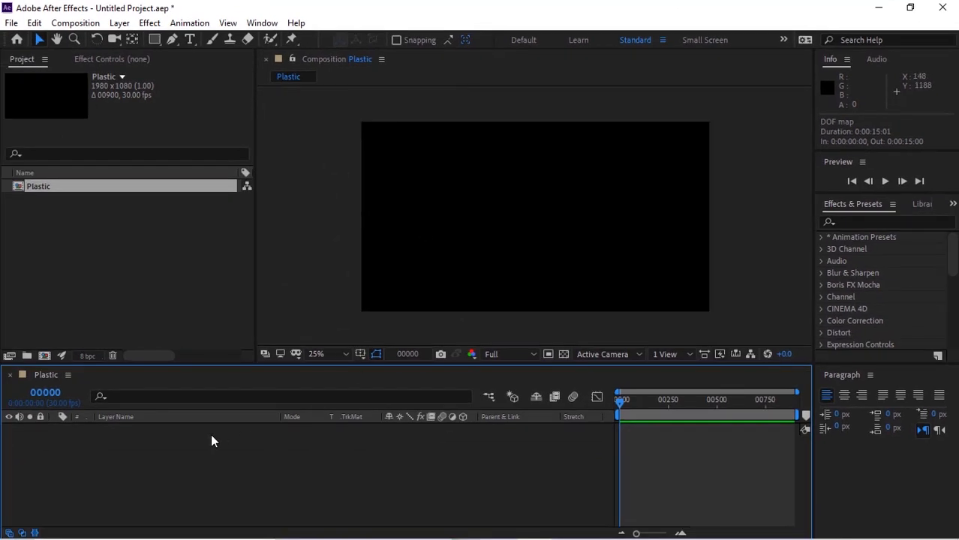
Step: Add a new composition-sized solid layer named TAO
{"action": "right_click", "coordinate": [213, 442]}
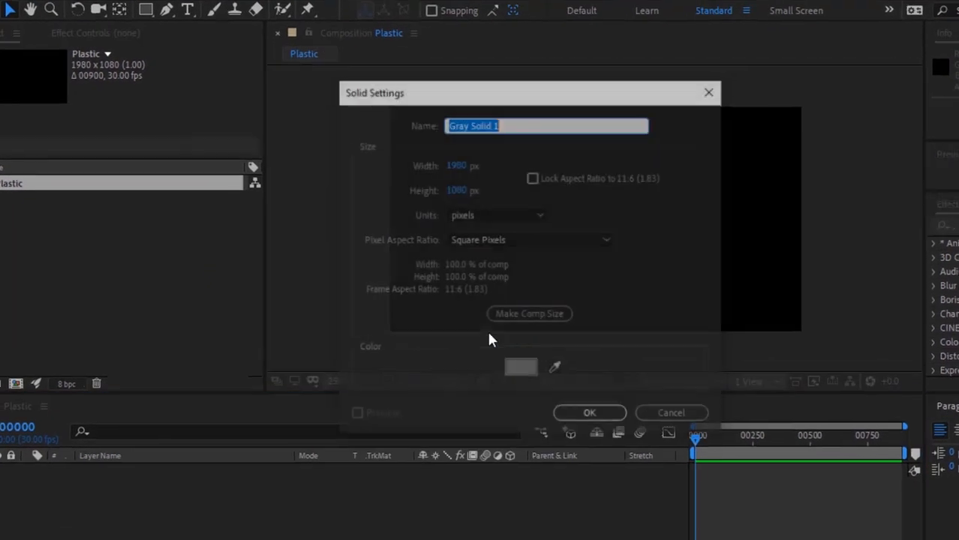
{"action": "type", "text": "TAO"}
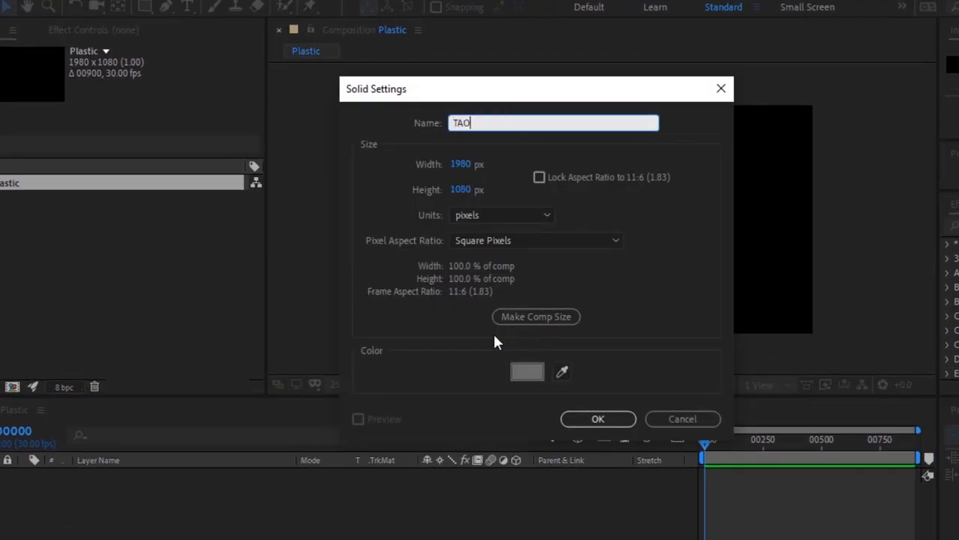
{"action": "left_click", "coordinate": [597, 419]}
{"action": "type", "text": "54"}
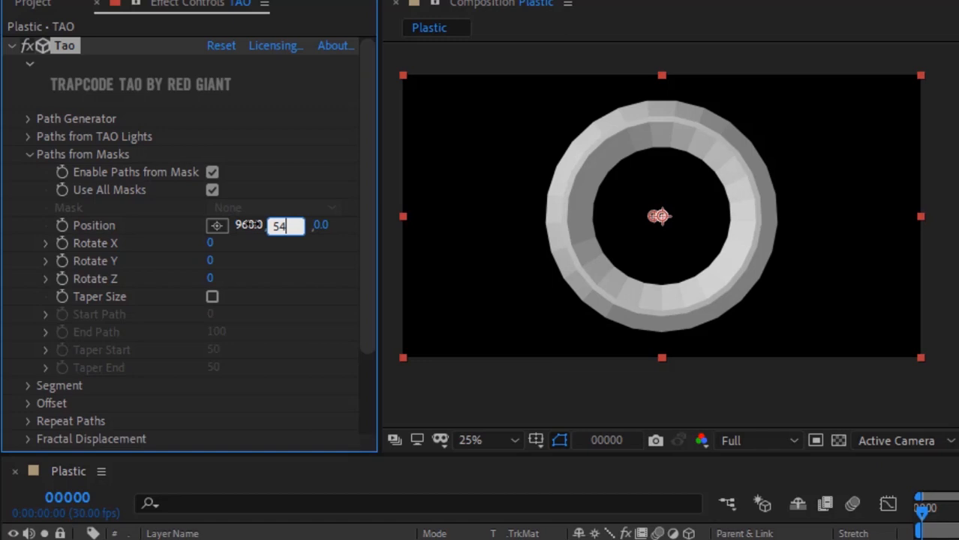
Step: Set the Paths from Masks Position Y to 534 and collapse the group
{"action": "type", "text": "534.0"}
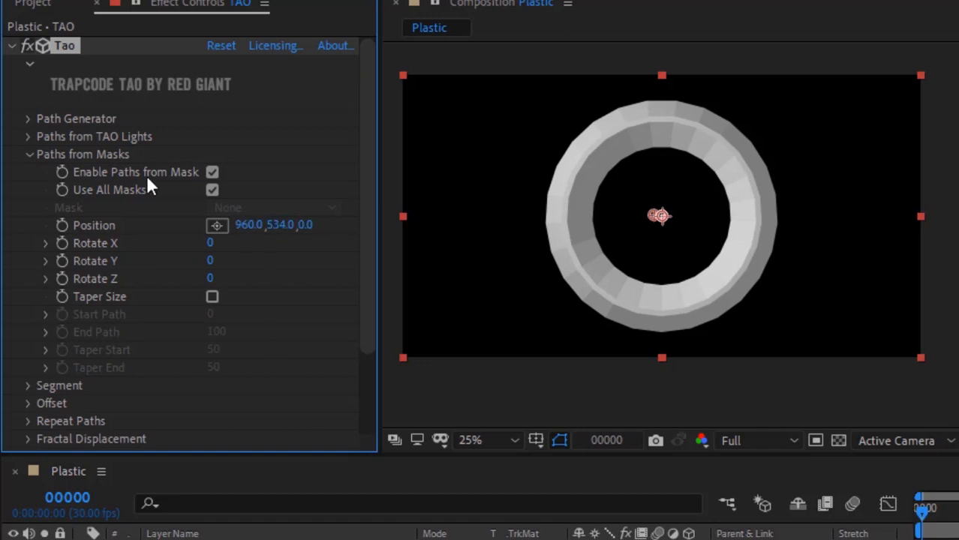
{"action": "mouse_move", "coordinate": [23, 165]}
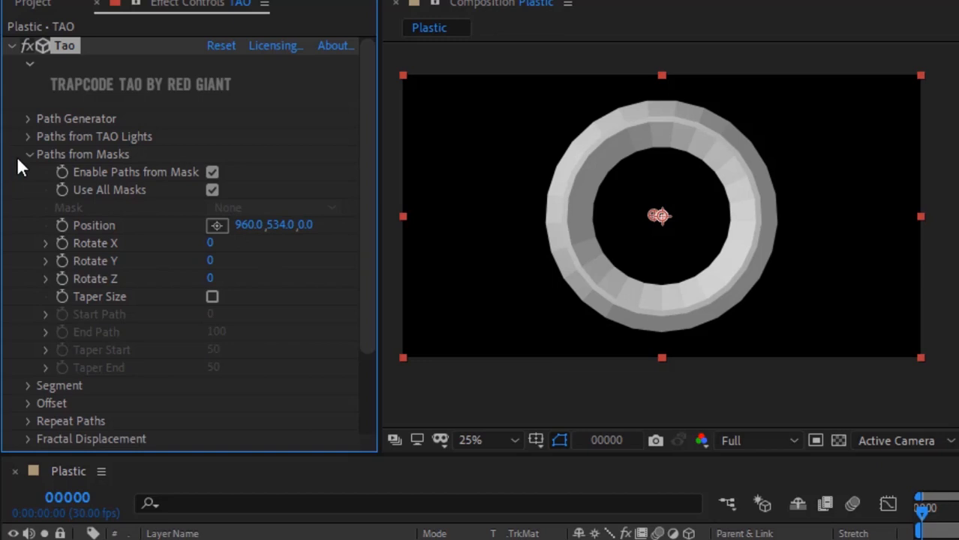
{"action": "left_click", "coordinate": [27, 153]}
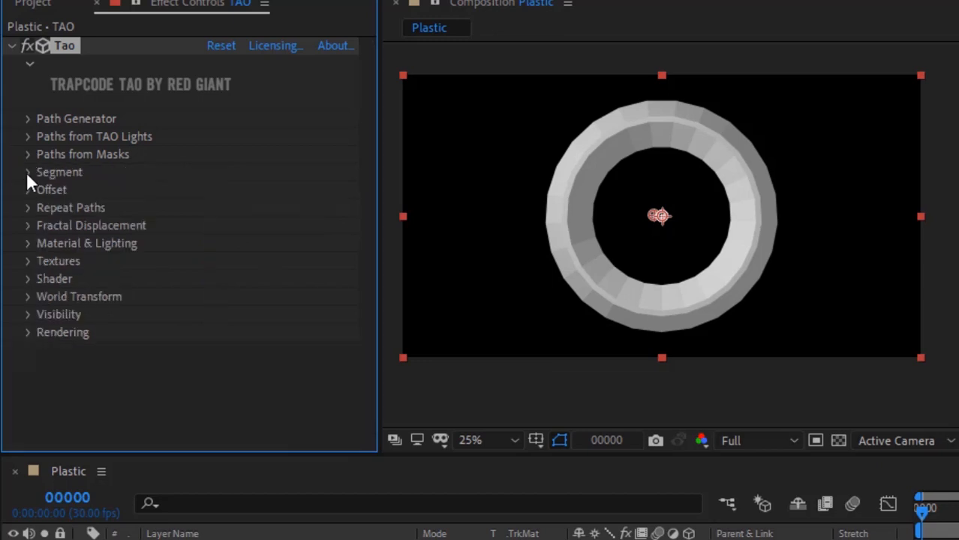
Step: Set Segment to 1280 segments and 340 sides, disable chamfer and caps, and edit Size
{"action": "left_click", "coordinate": [27, 171]}
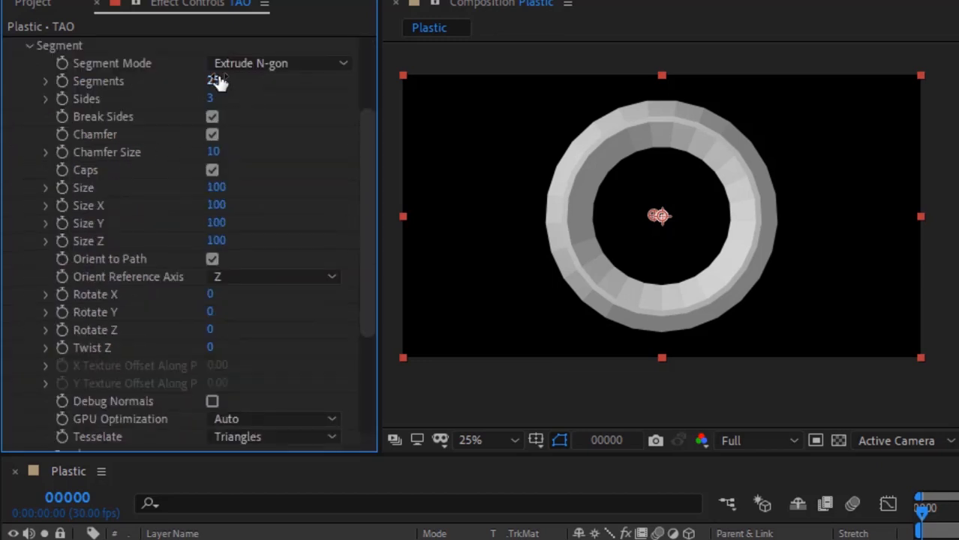
{"action": "left_click", "coordinate": [219, 81]}
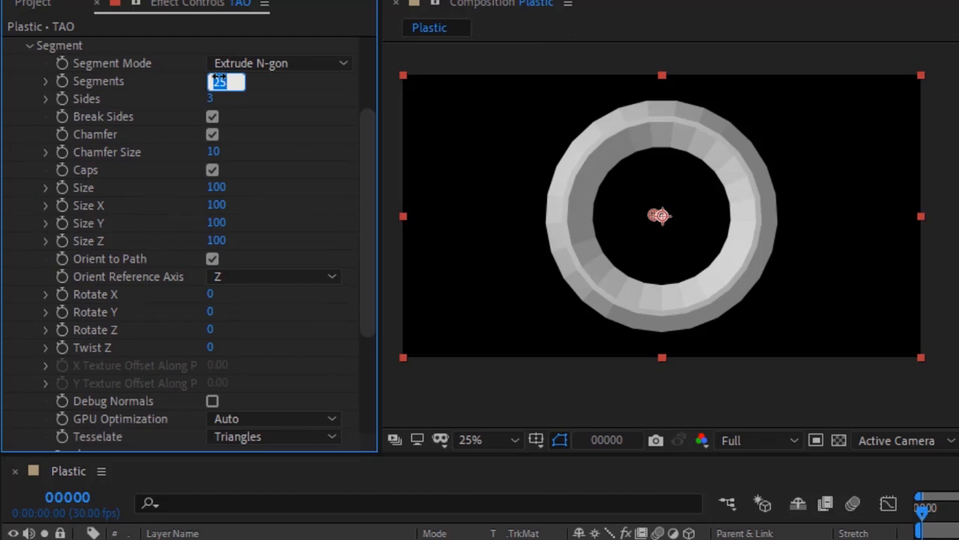
{"action": "type", "text": "1280"}
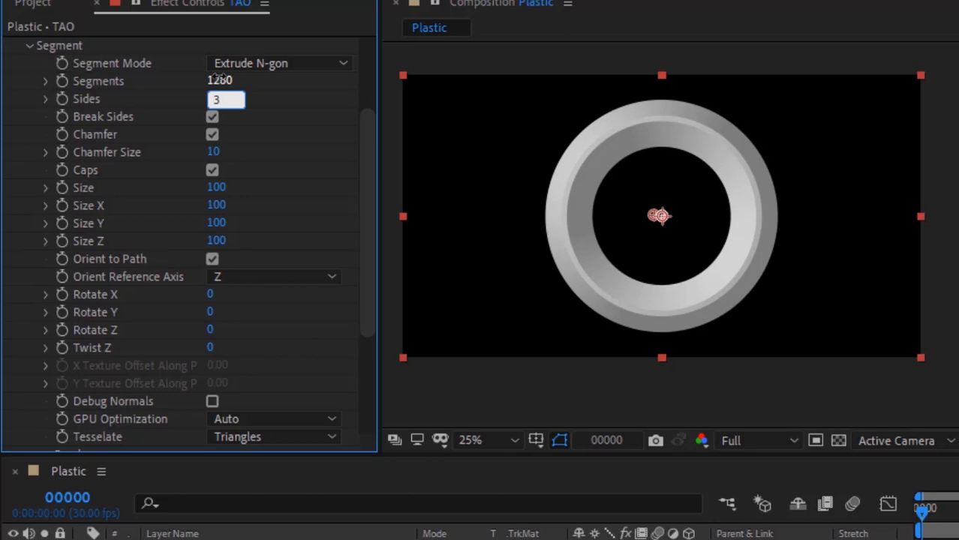
{"action": "type", "text": "340"}
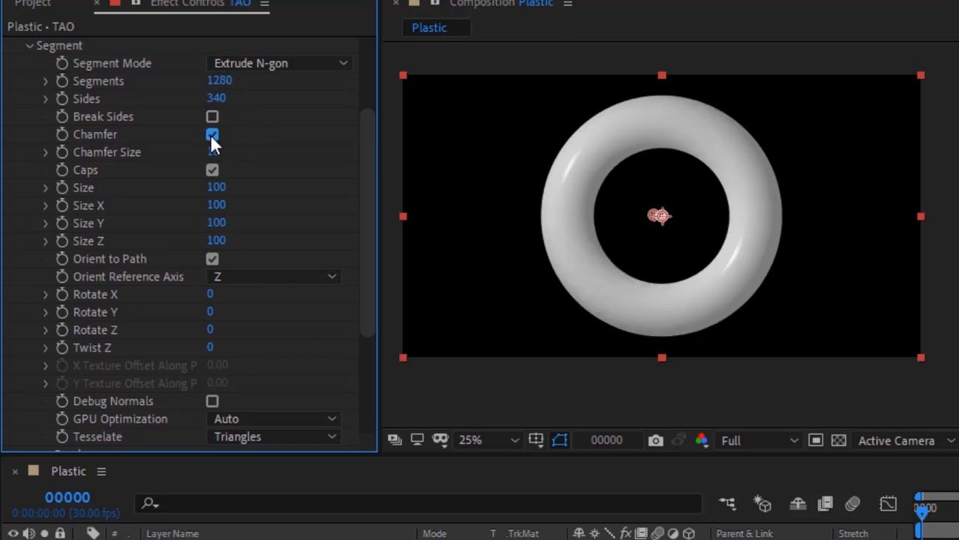
{"action": "left_click", "coordinate": [213, 136]}
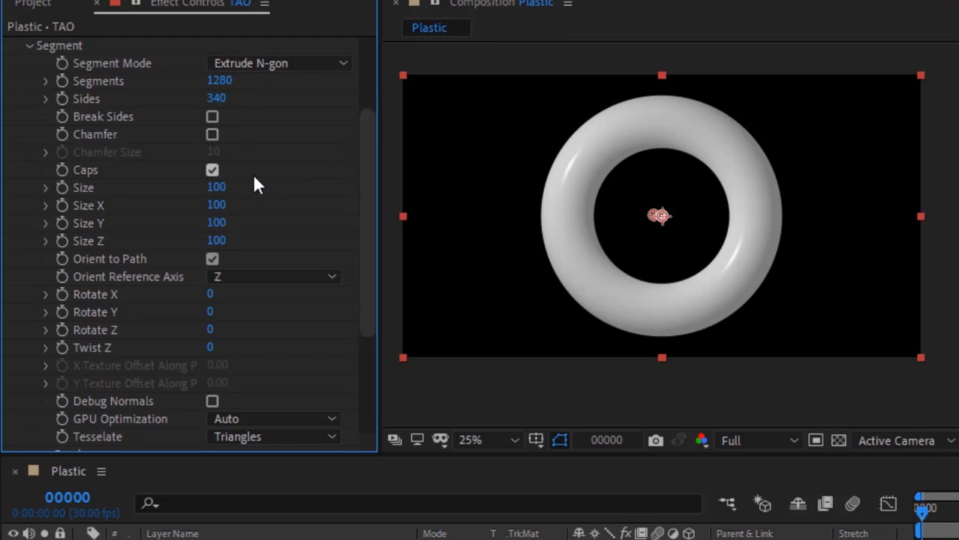
{"action": "left_click", "coordinate": [213, 169]}
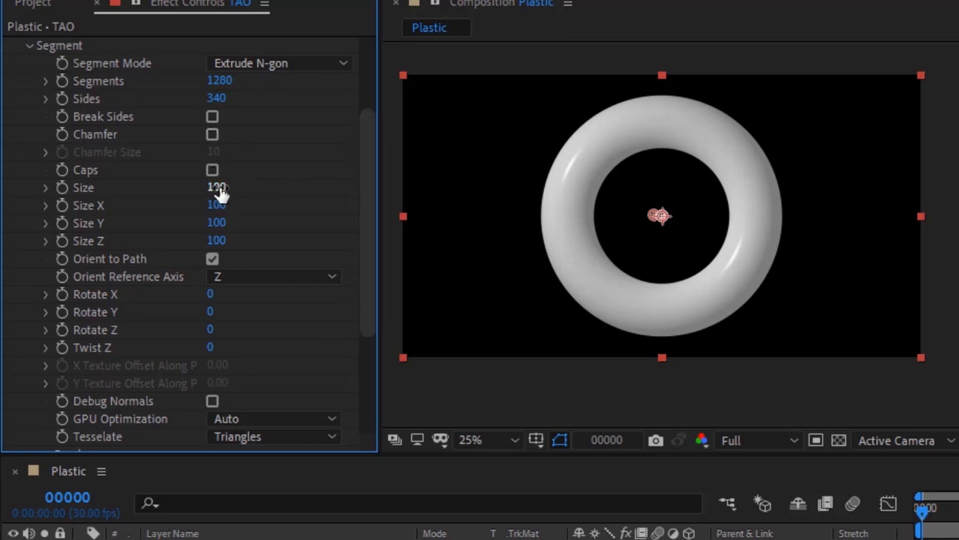
{"action": "double_click", "coordinate": [218, 187]}
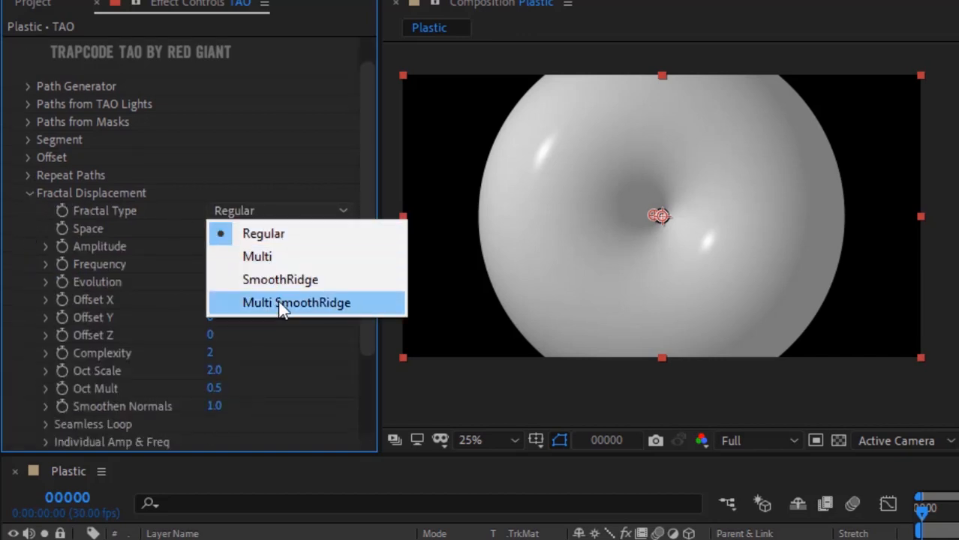
Step: Use Multi SmoothRidge displacement in Segment space with amplitude -45 and frequency 100
{"action": "left_click", "coordinate": [297, 303]}
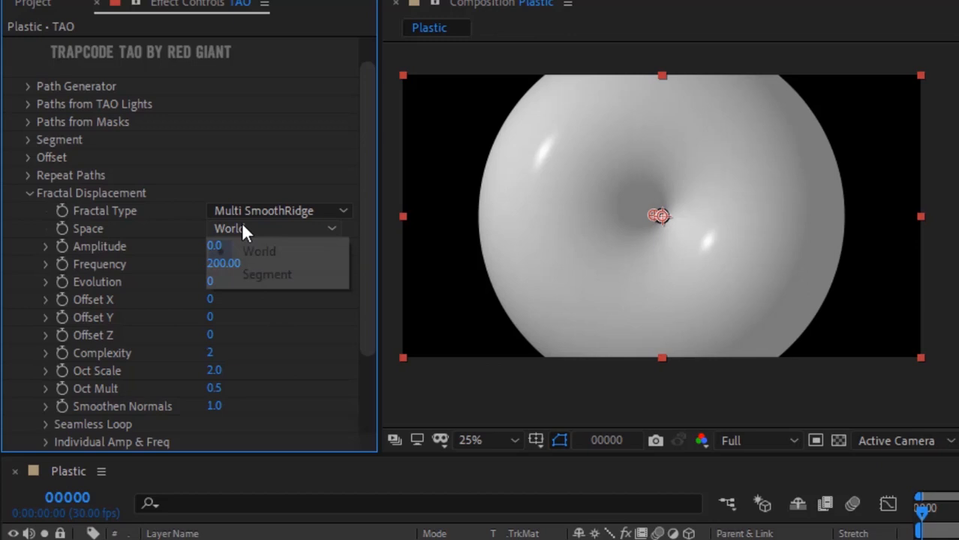
{"action": "left_click", "coordinate": [268, 274]}
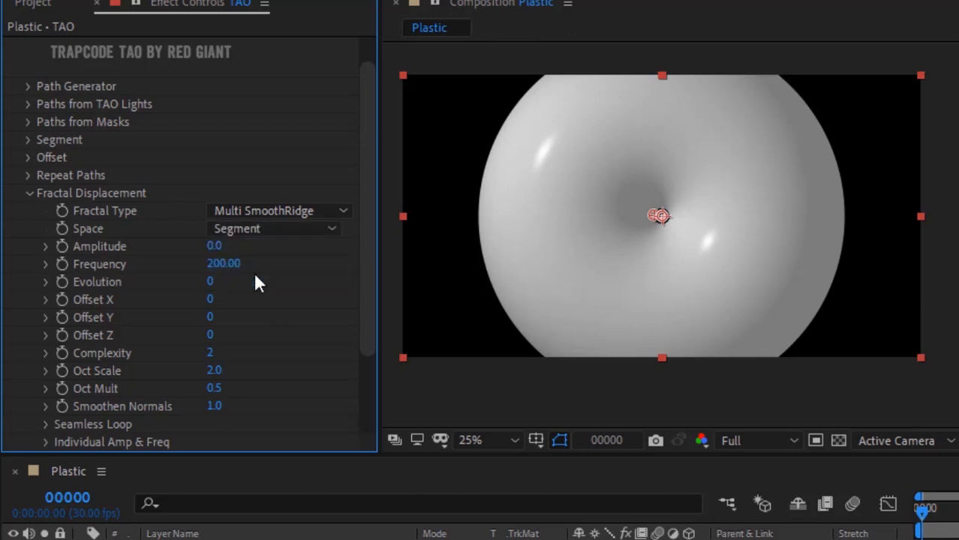
{"action": "double_click", "coordinate": [215, 246]}
{"action": "type", "text": "45"}
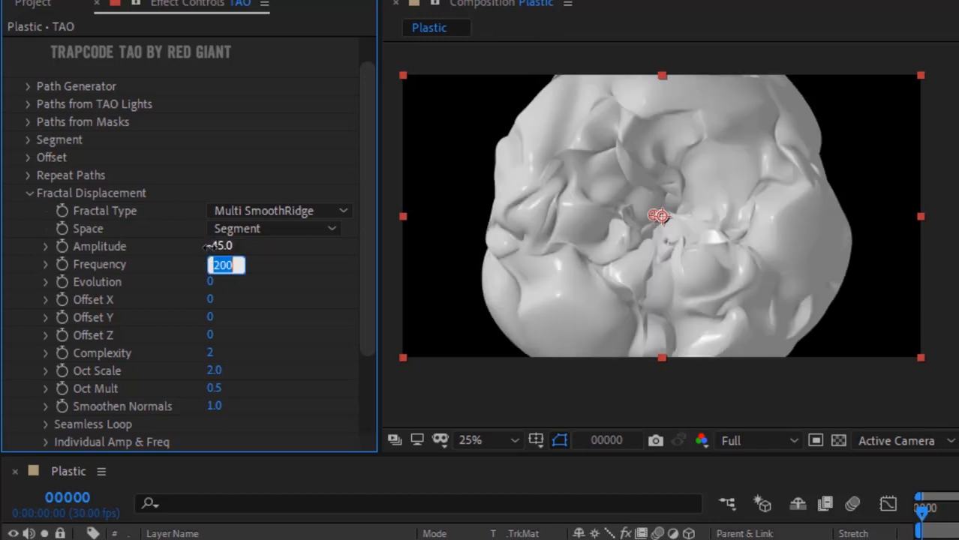
{"action": "type", "text": "100.00"}
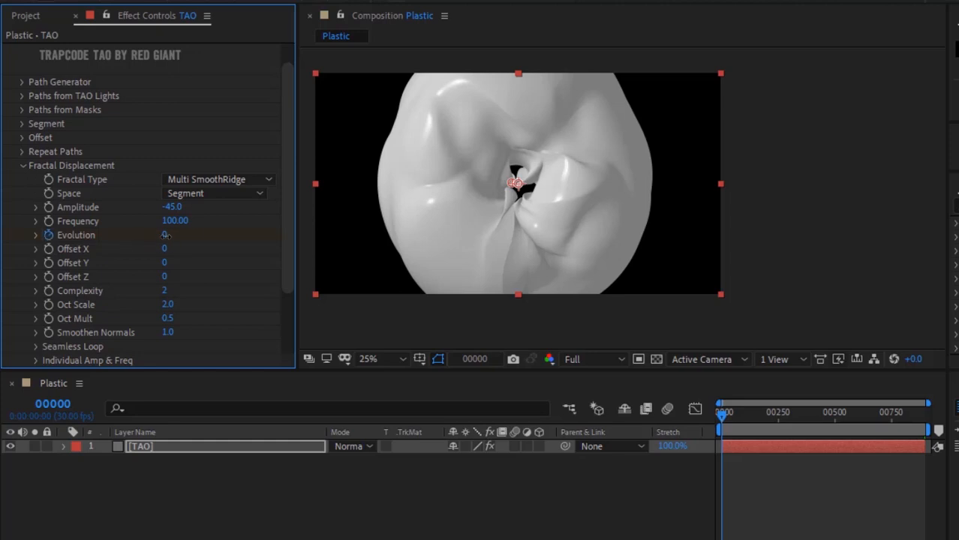
{"action": "left_click", "coordinate": [173, 234]}
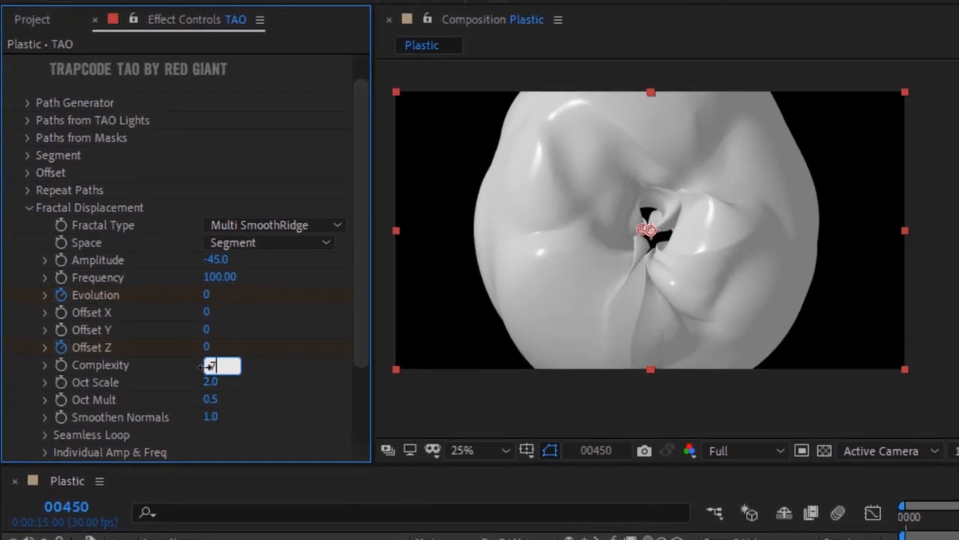
Step: Set Complexity to 7, begin editing Oct Mult, and scroll to the lower fractal settings
{"action": "type", "text": "7"}
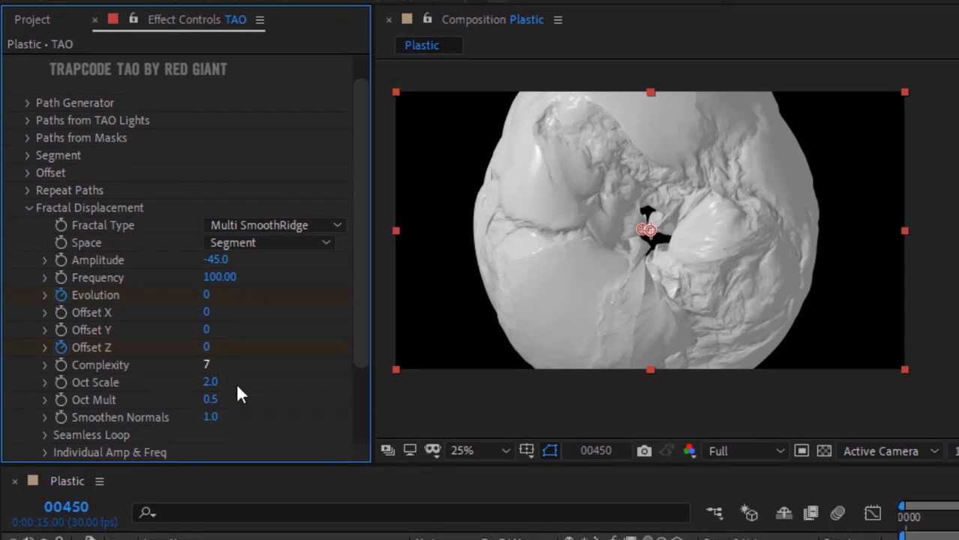
{"action": "left_click", "coordinate": [210, 399]}
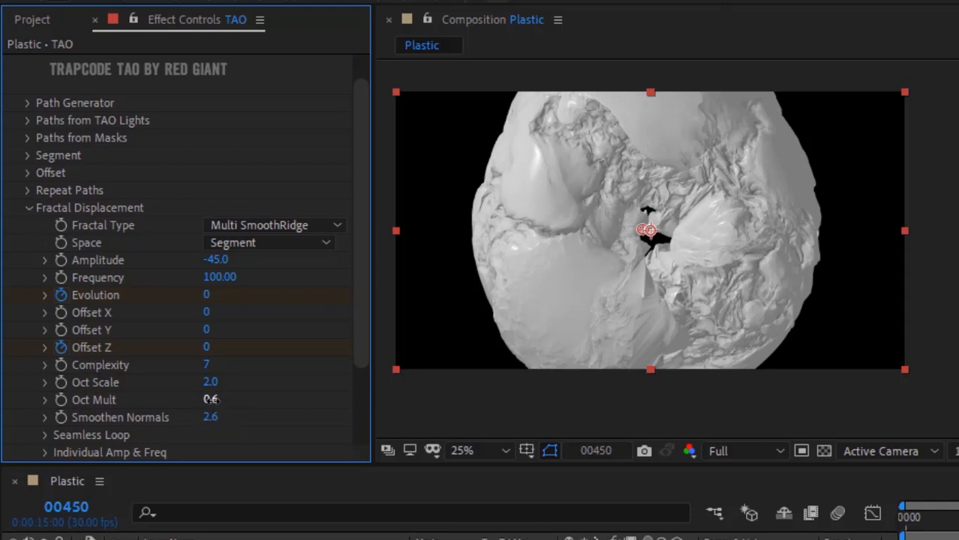
{"action": "scroll", "scroll_direction": "down", "scroll_amount": 3}
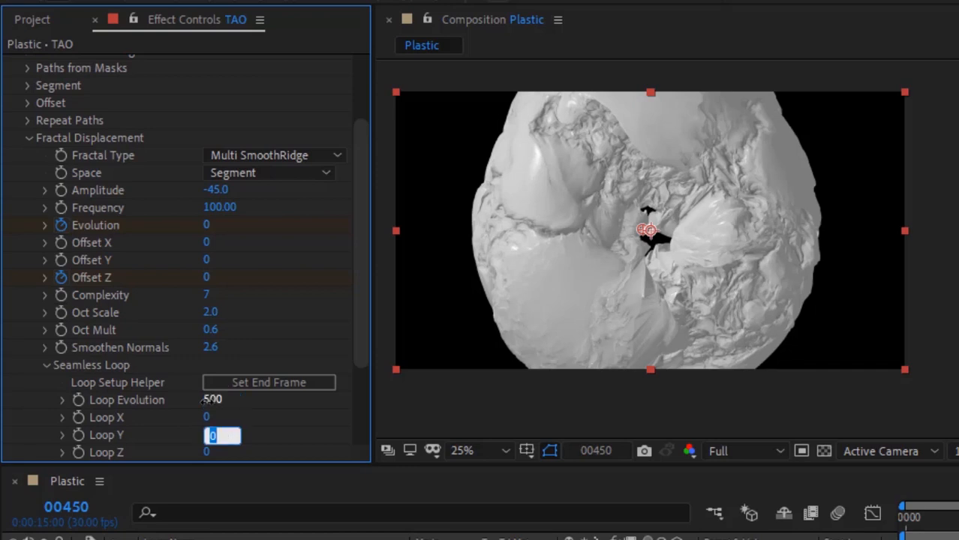
Step: Set the Seamless Loop's Loop Z to 1334
{"action": "type", "text": "1334"}
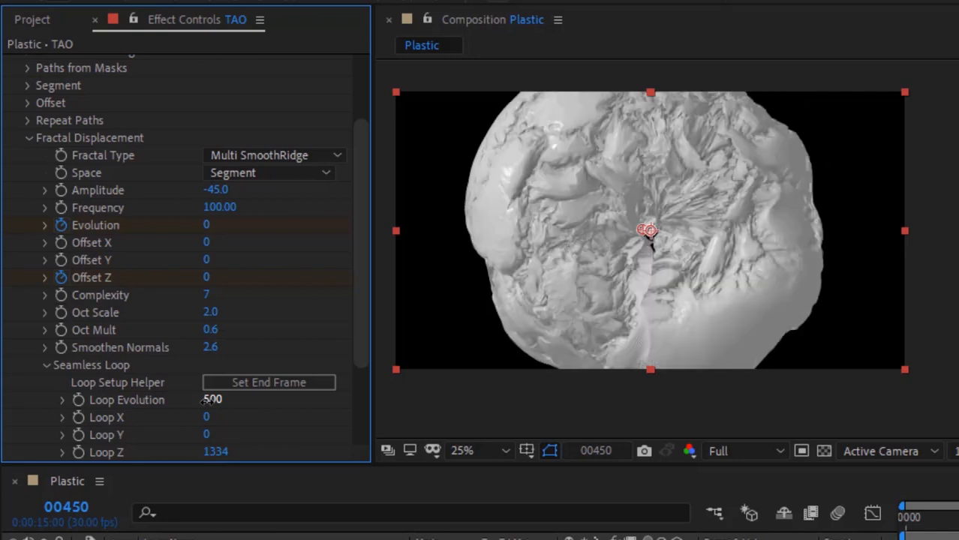
{"action": "left_click", "coordinate": [45, 366]}
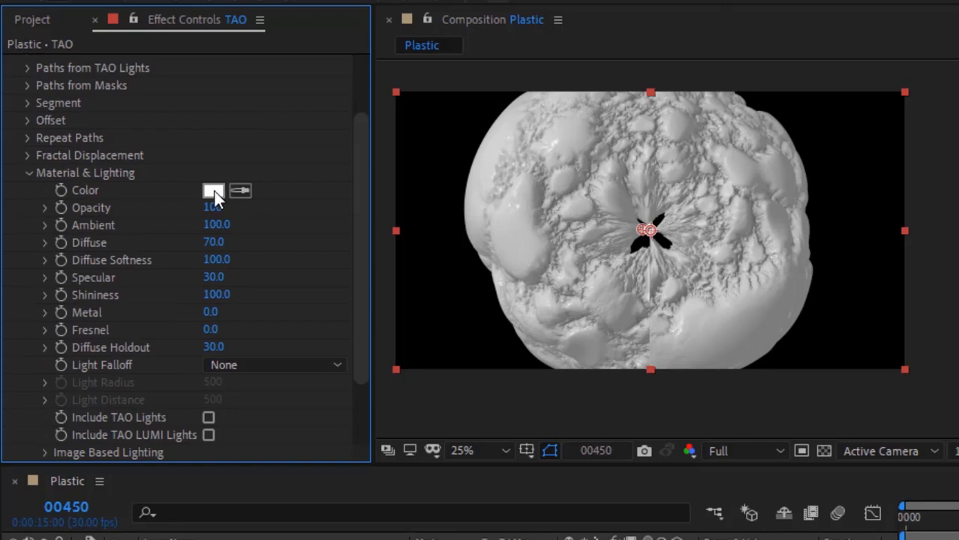
Step: Make the material colour orange FF6A00, shininess 100 and diffuse holdout 25
{"action": "left_click", "coordinate": [213, 189]}
{"action": "type", "text": "100"}
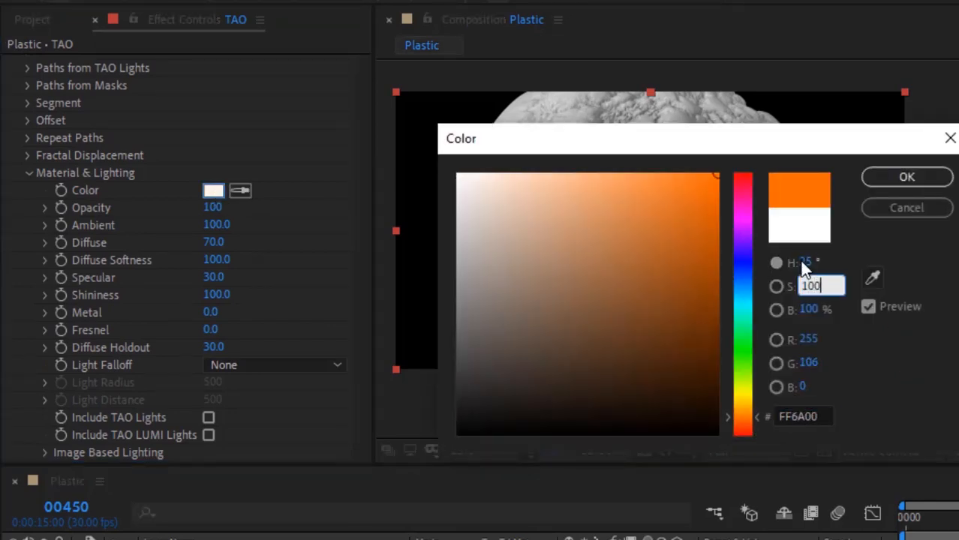
{"action": "left_click", "coordinate": [906, 178]}
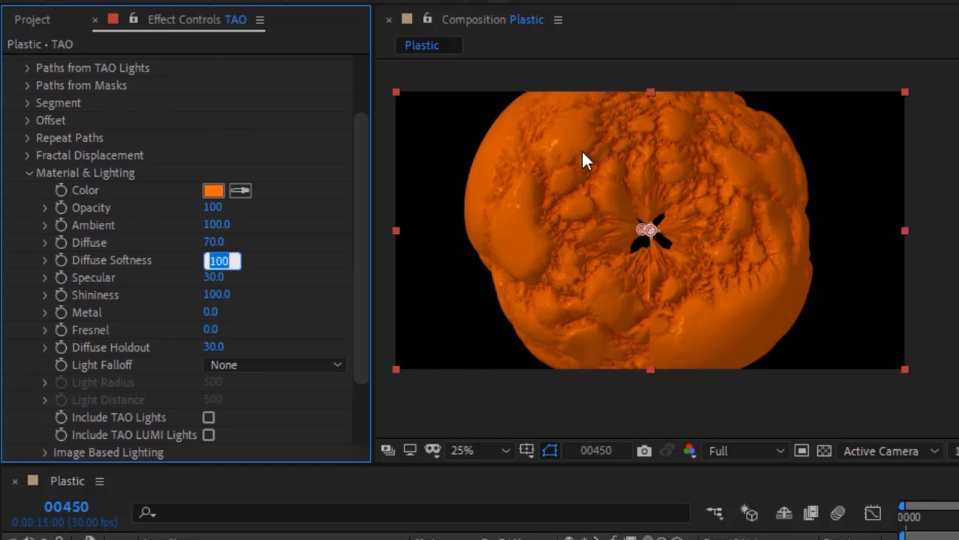
{"action": "left_click", "coordinate": [222, 278]}
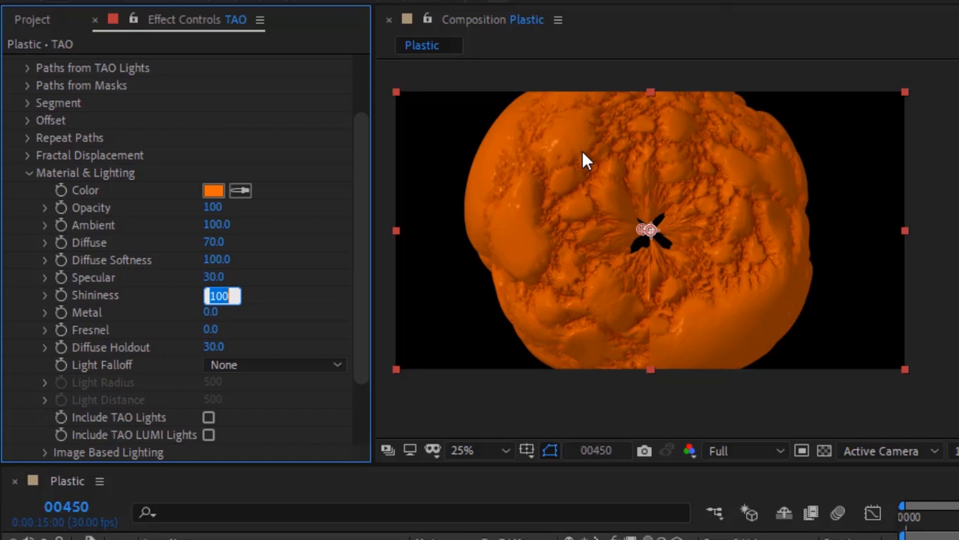
{"action": "left_click", "coordinate": [222, 314]}
{"action": "type", "text": "93"}
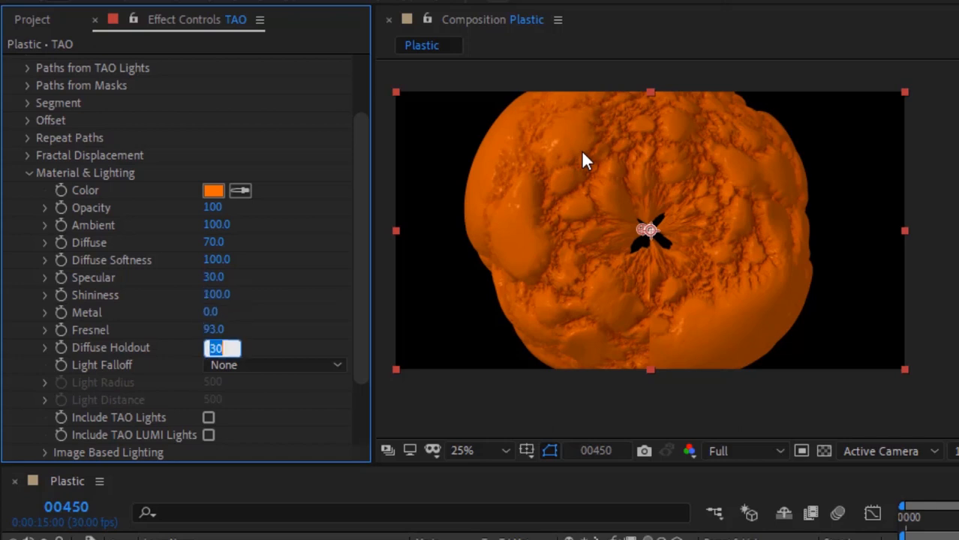
{"action": "type", "text": "25."}
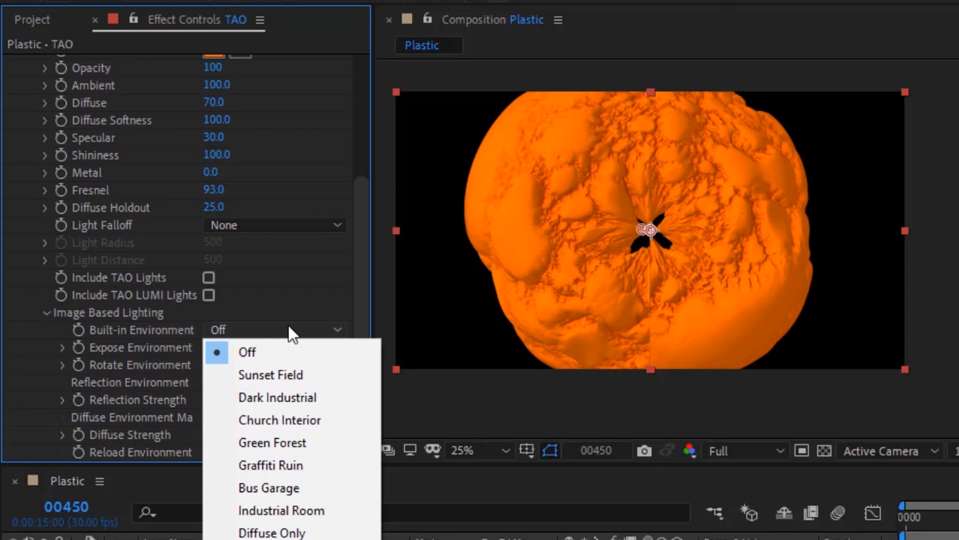
Step: Light the blob with the Dark Industrial environment at exposure 2
{"action": "left_click", "coordinate": [276, 398]}
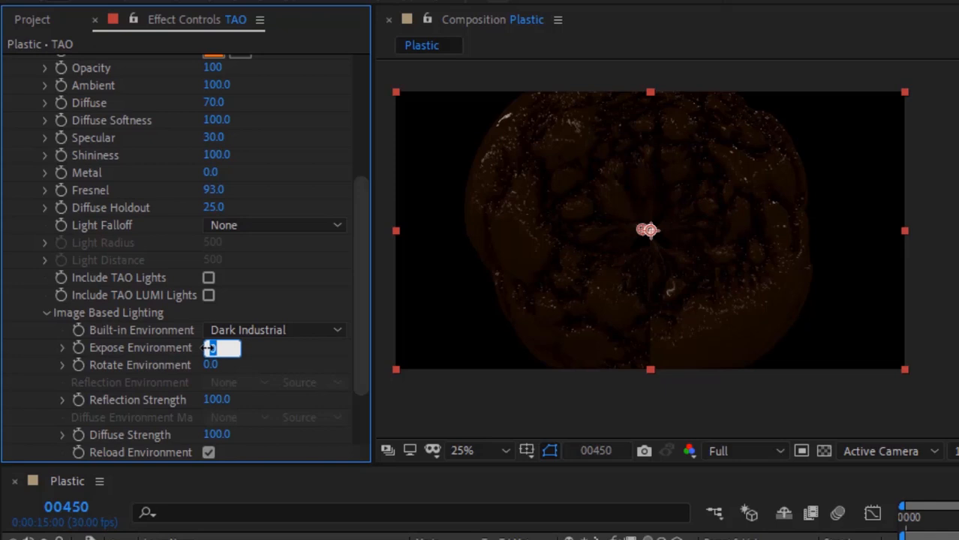
{"action": "type", "text": "2"}
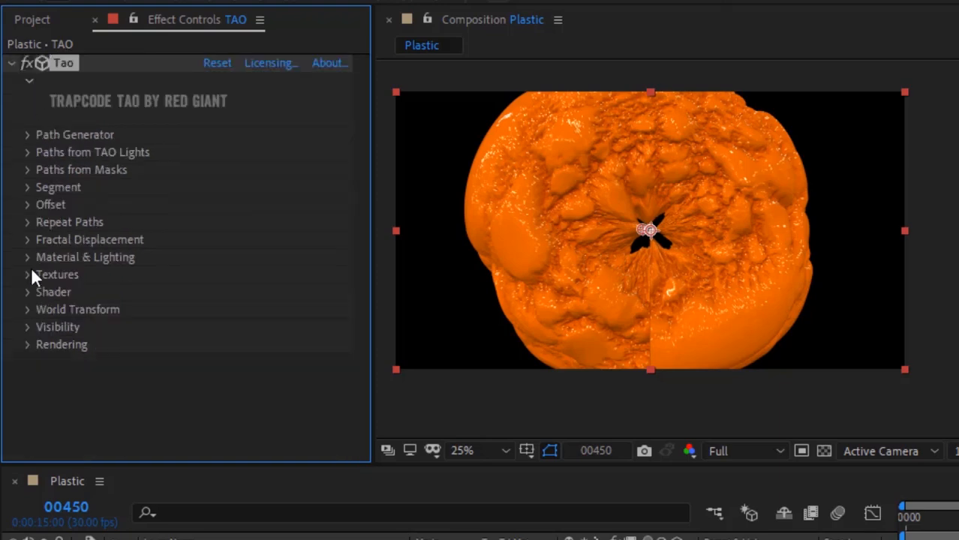
Step: Set the TAO shader to Smooth for a glossy surface, then collapse the Shader group
{"action": "left_click", "coordinate": [27, 274]}
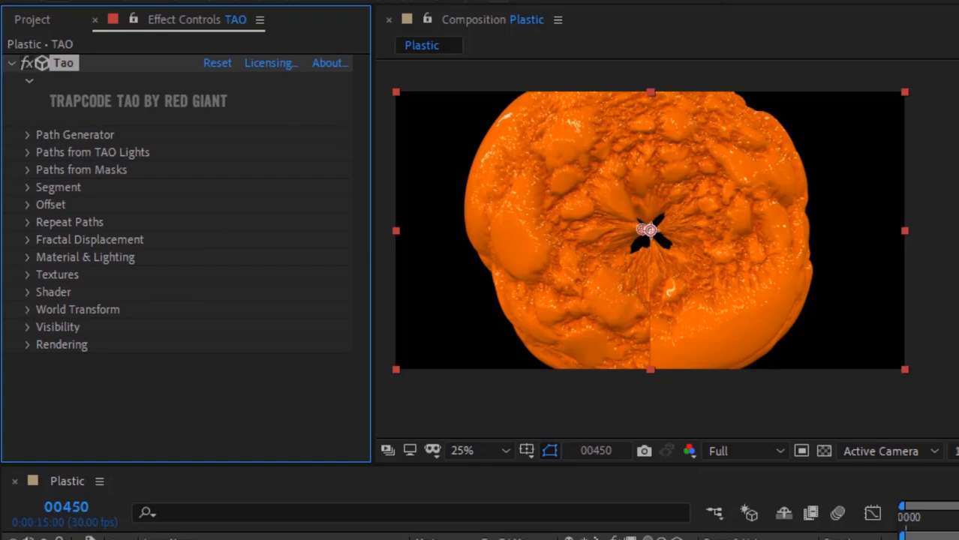
{"action": "mouse_move", "coordinate": [30, 298]}
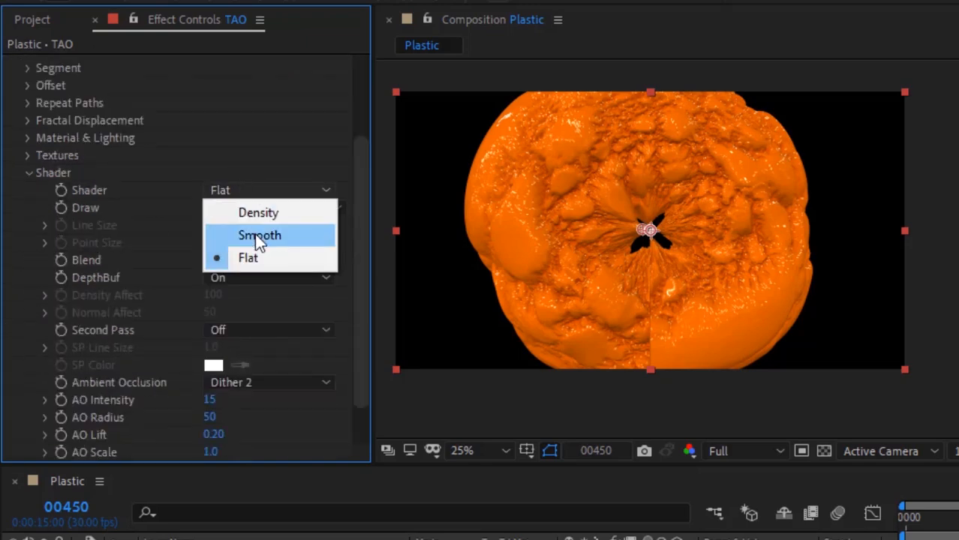
{"action": "left_click", "coordinate": [258, 234]}
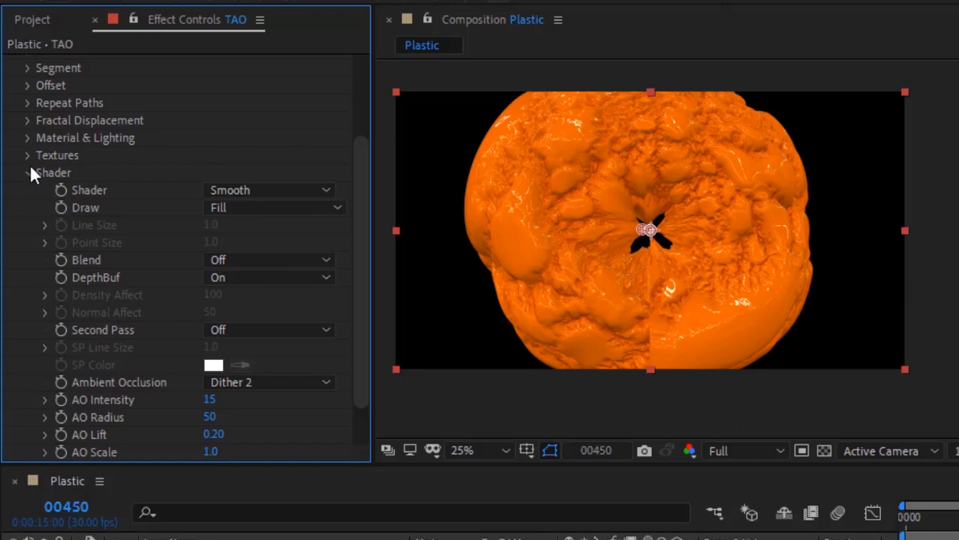
{"action": "left_click", "coordinate": [27, 172]}
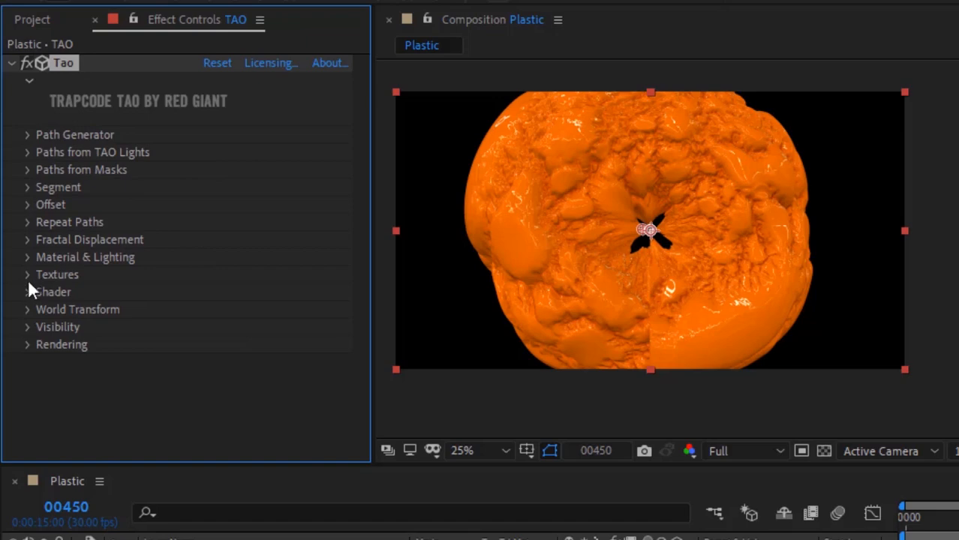
Step: Set TAO's Rendering Supersample to 9x with Full Render mode
{"action": "left_click", "coordinate": [27, 309]}
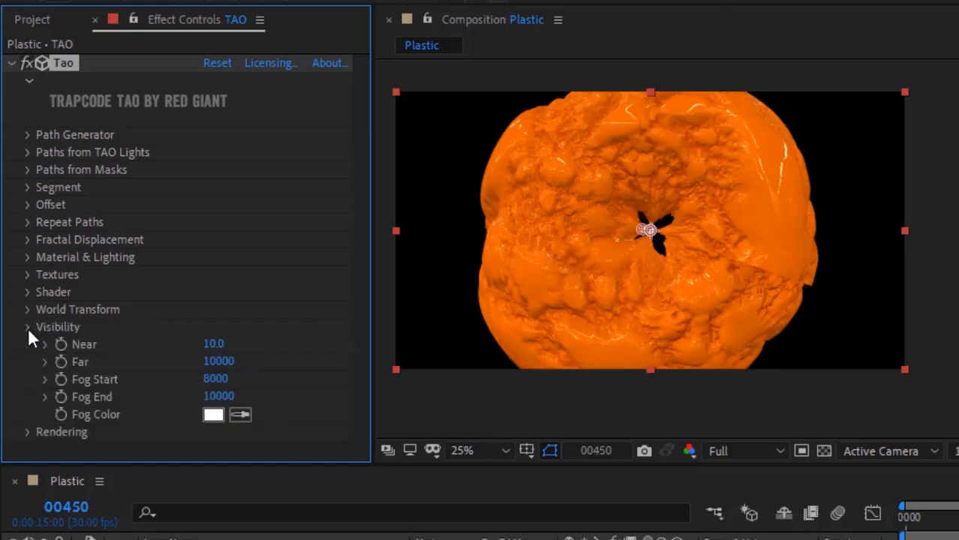
{"action": "left_click", "coordinate": [267, 378]}
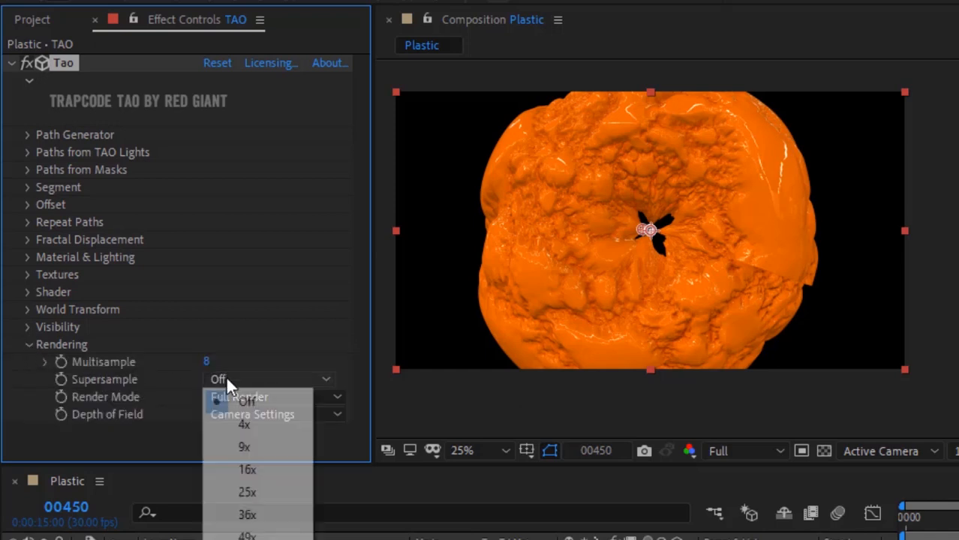
{"action": "left_click", "coordinate": [243, 448]}
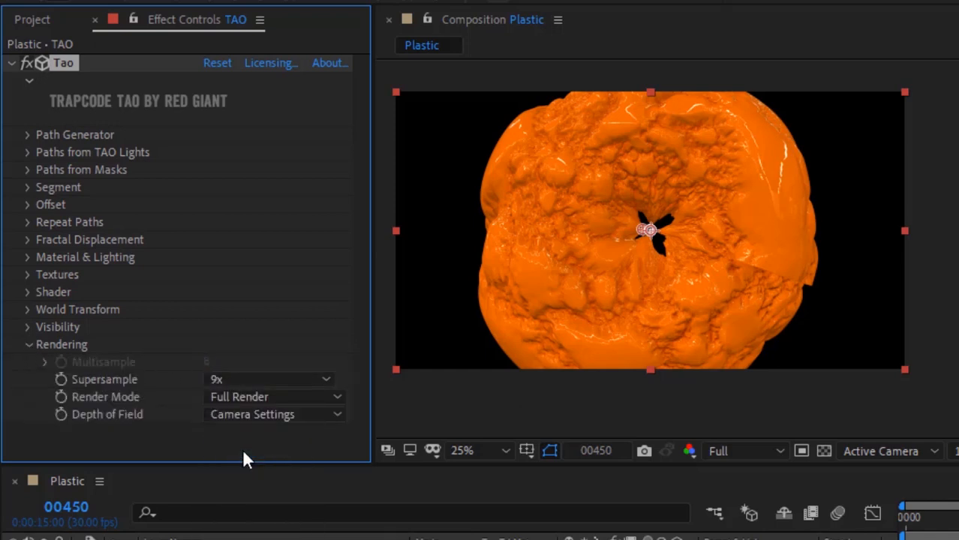
{"action": "left_click", "coordinate": [273, 414]}
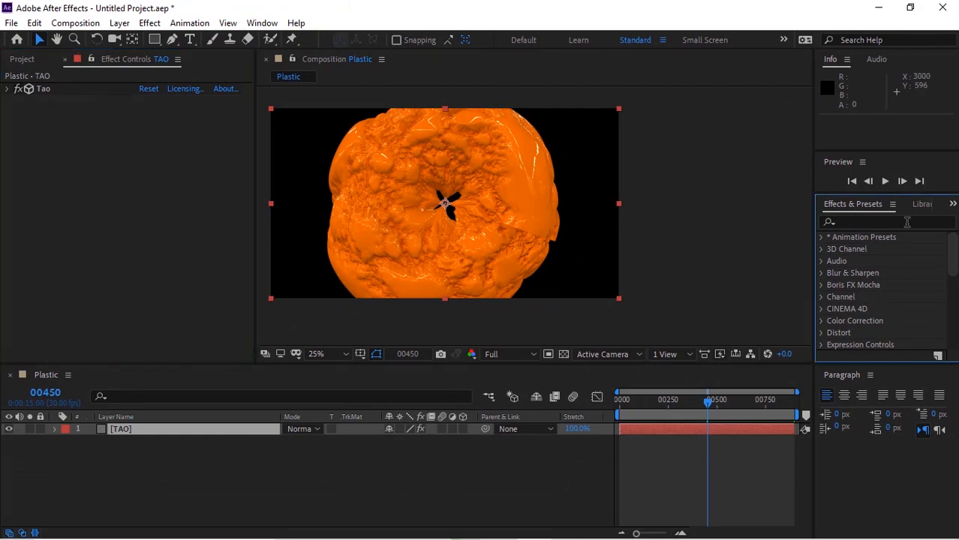
Step: Apply Brightness & Contrast to the TAO layer via an Effects & Presets search for 'bright'
{"action": "left_click", "coordinate": [886, 222]}
{"action": "type", "text": "bright"}
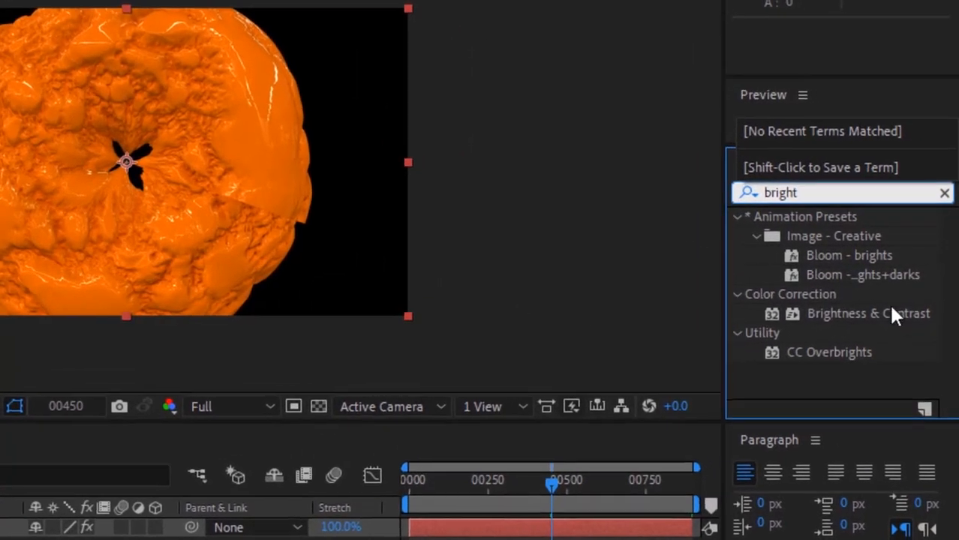
{"action": "double_click", "coordinate": [868, 314]}
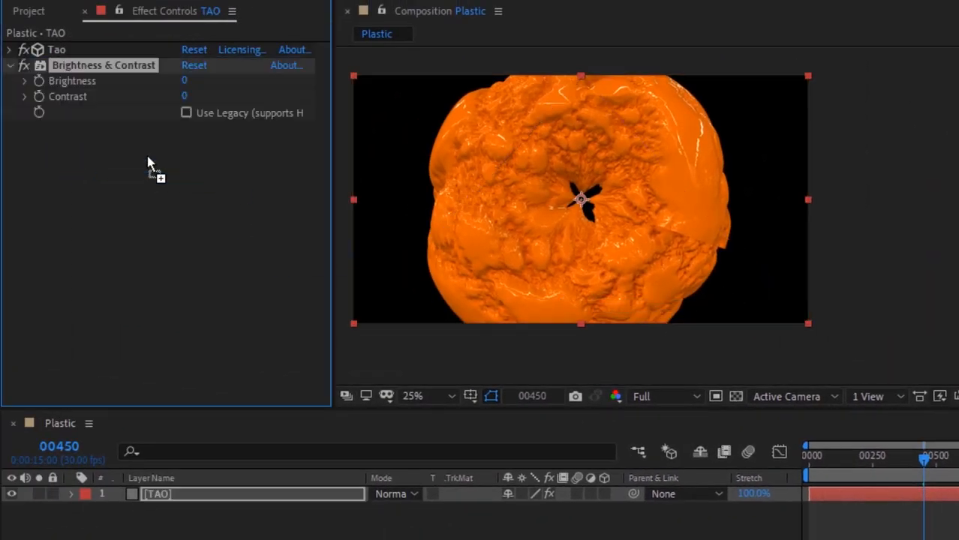
{"action": "double_click", "coordinate": [184, 81]}
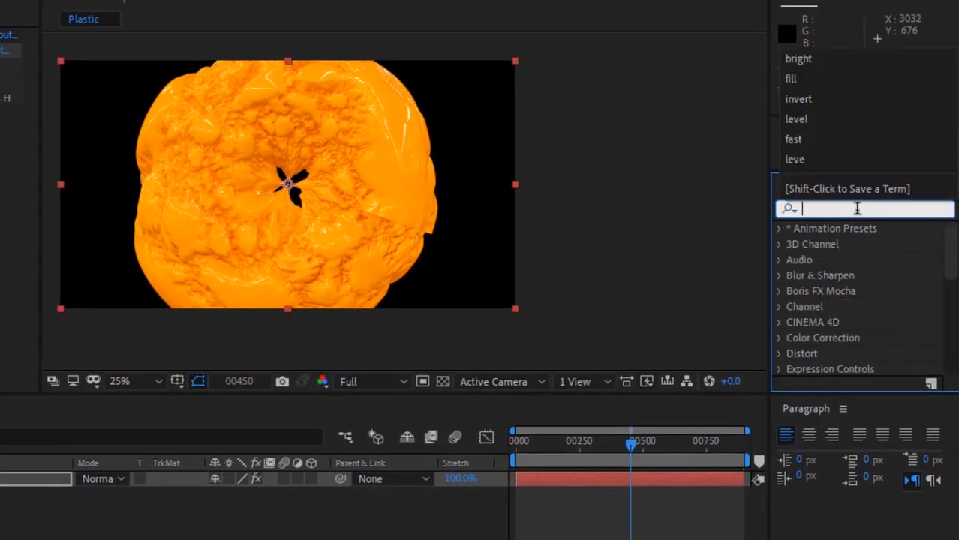
Step: Apply Vibrance and Hue/Saturation effects to the TAO layer from Effects & Presets
{"action": "type", "text": "vibr"}
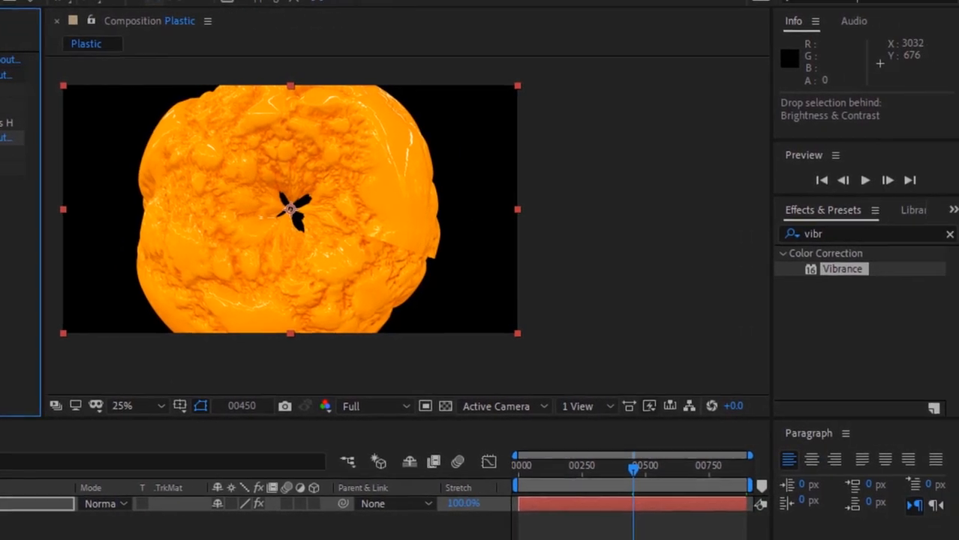
{"action": "type", "text": "h"}
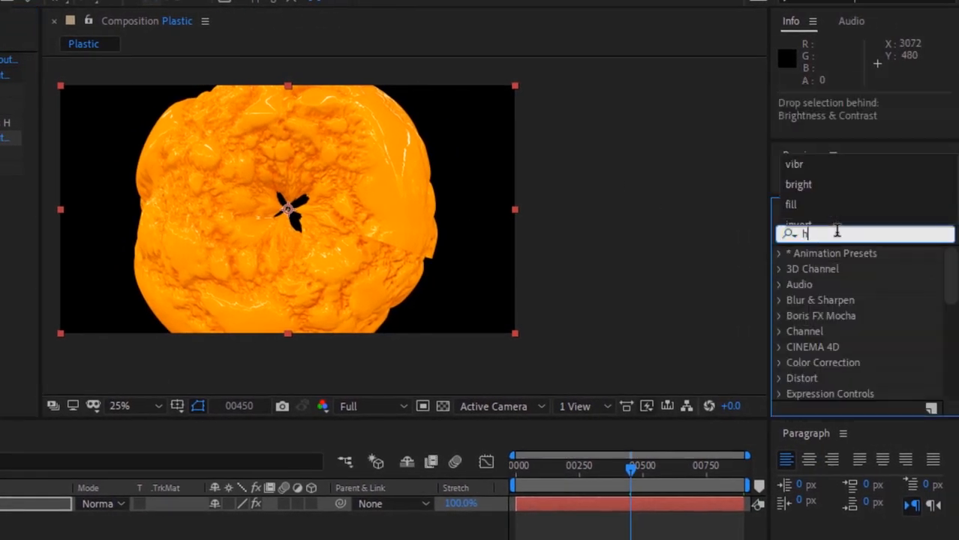
{"action": "type", "text": "ue"}
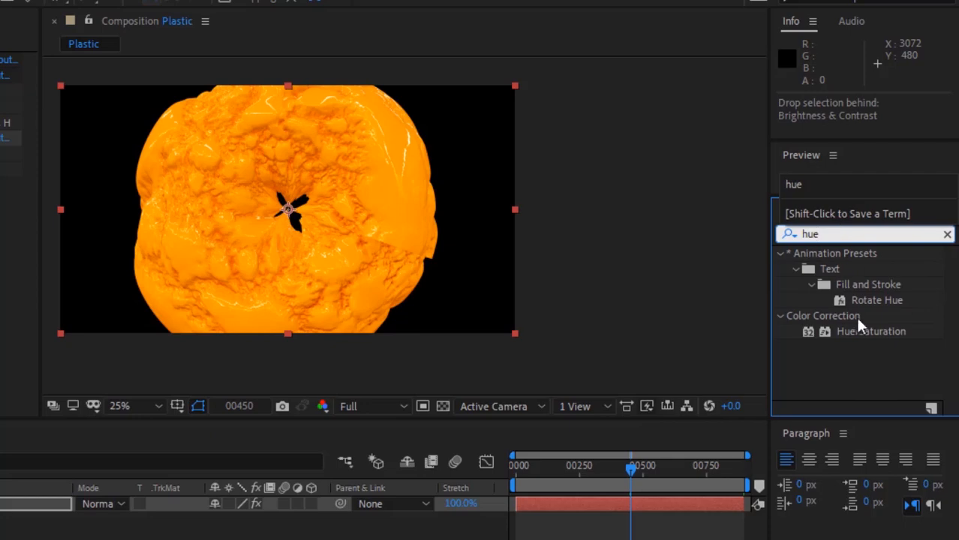
{"action": "double_click", "coordinate": [870, 332]}
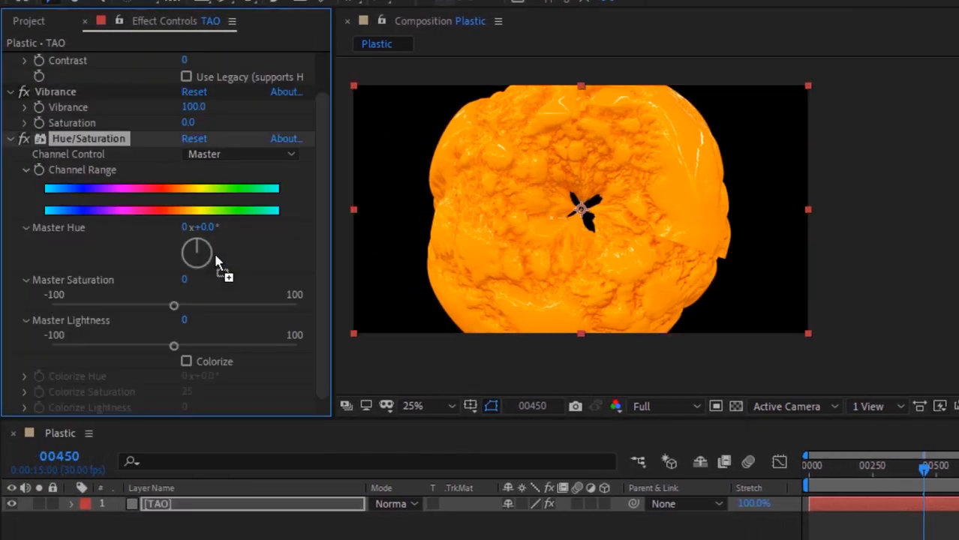
Step: Set Master Saturation to 18 and collapse the effect settings
{"action": "double_click", "coordinate": [201, 227]}
{"action": "type", "text": "-5"}
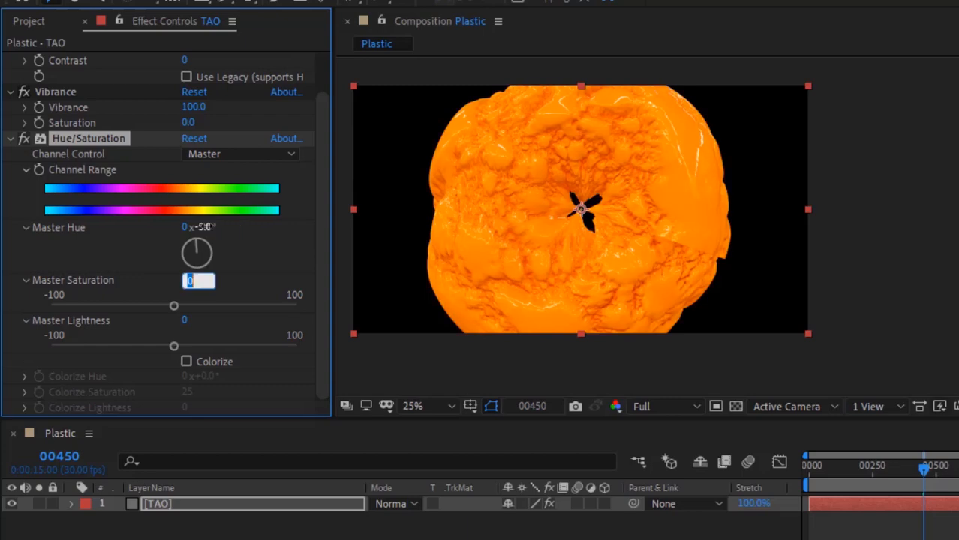
{"action": "type", "text": "18"}
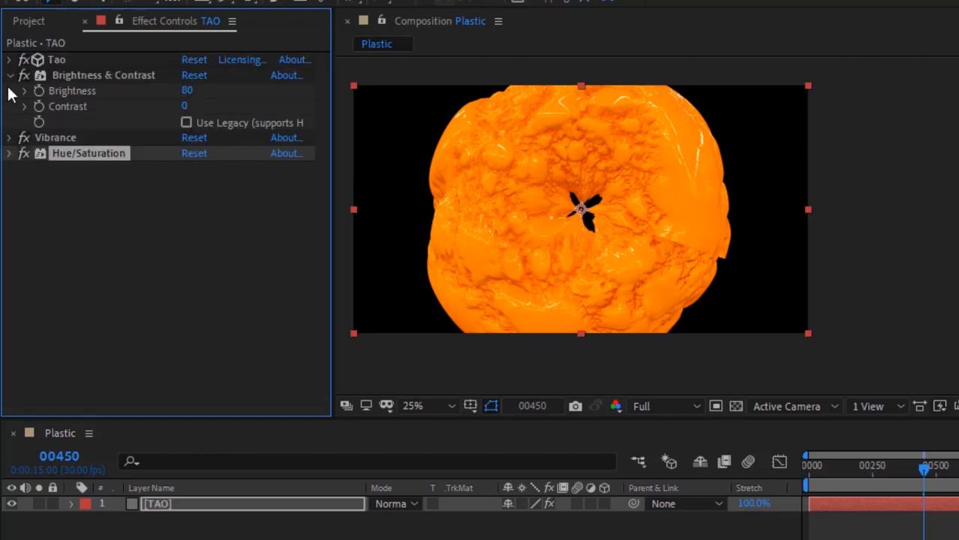
{"action": "left_click", "coordinate": [9, 75]}
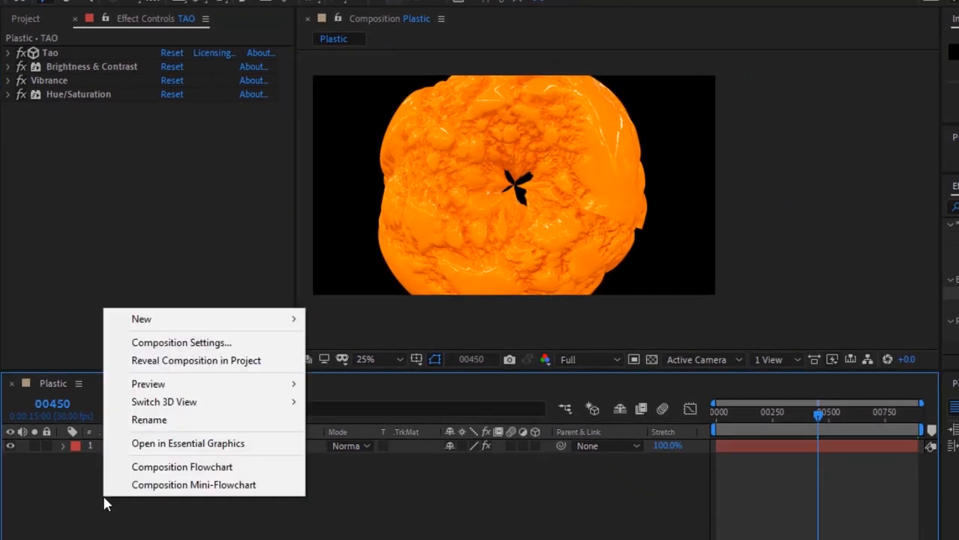
{"action": "mouse_move", "coordinate": [141, 318]}
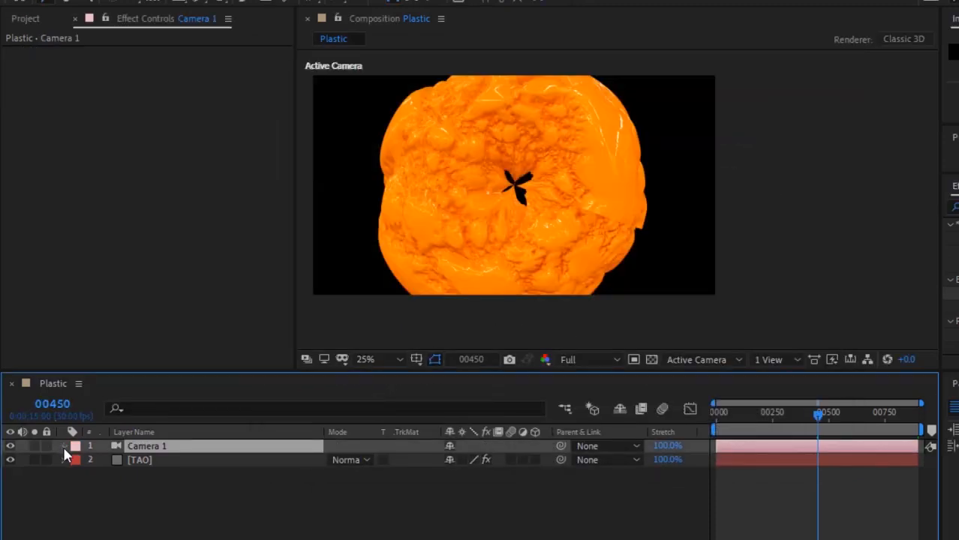
Step: Set Camera 1's Position to 770, 1378, -547 for a close-up of the blob
{"action": "left_click", "coordinate": [63, 446]}
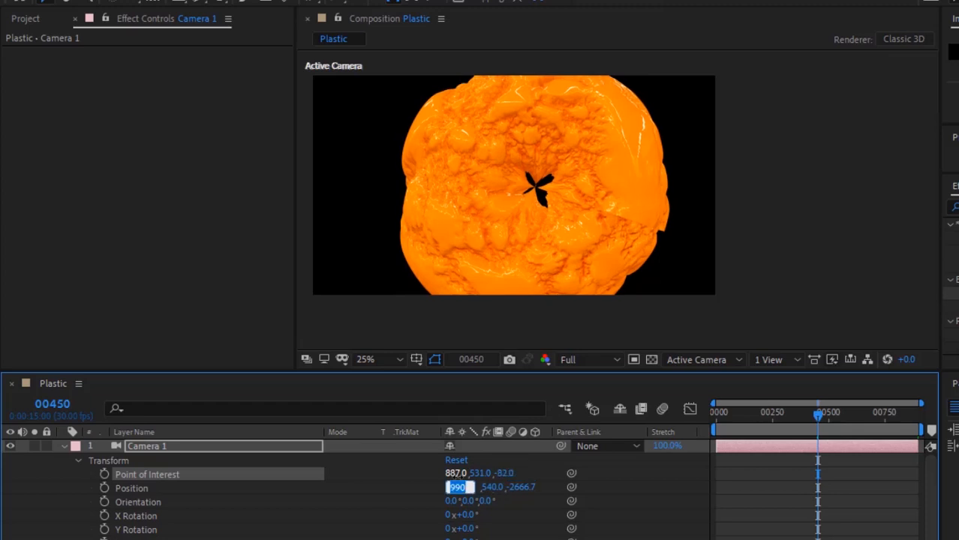
{"action": "type", "text": "770.0"}
{"action": "left_click", "coordinate": [521, 487]}
{"action": "type", "text": "-547"}
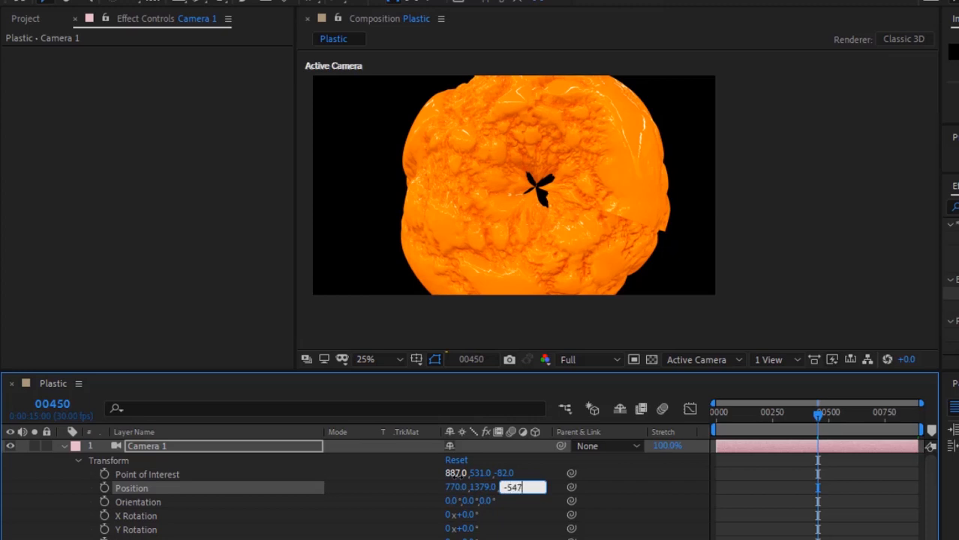
{"action": "key", "text": "Enter"}
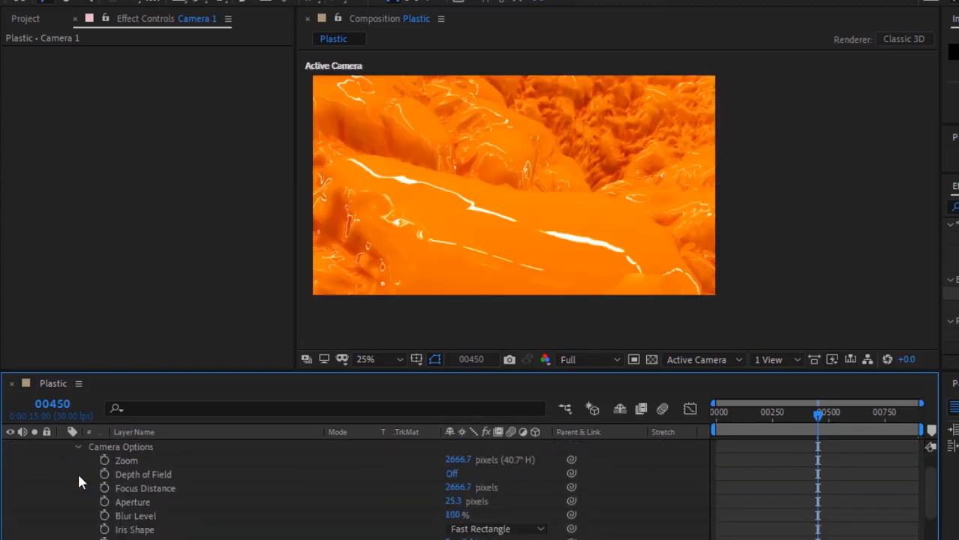
{"action": "left_click", "coordinate": [64, 448]}
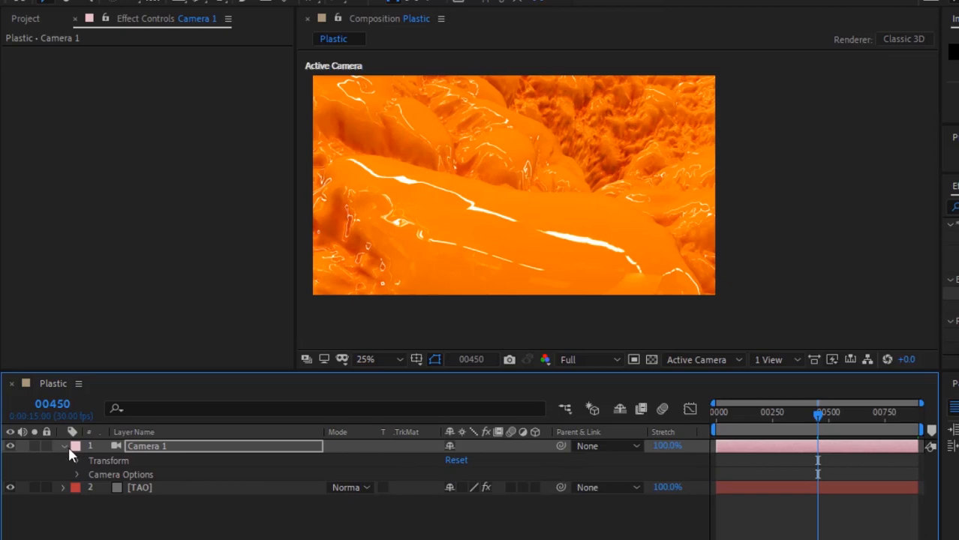